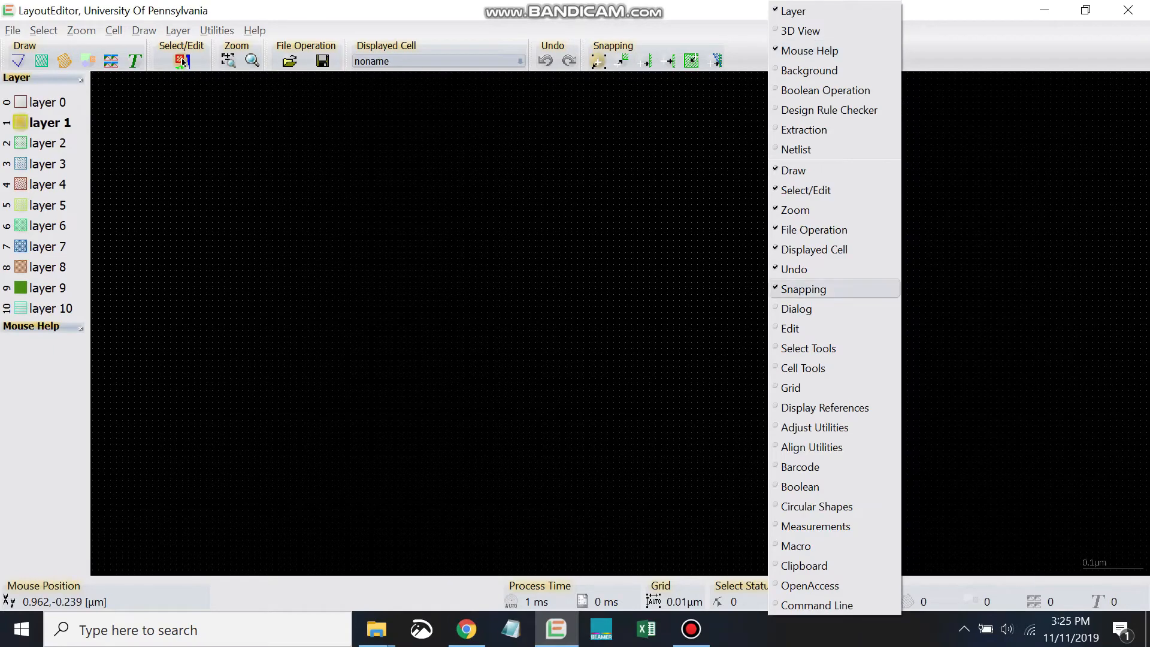
mouse_move(790, 387)
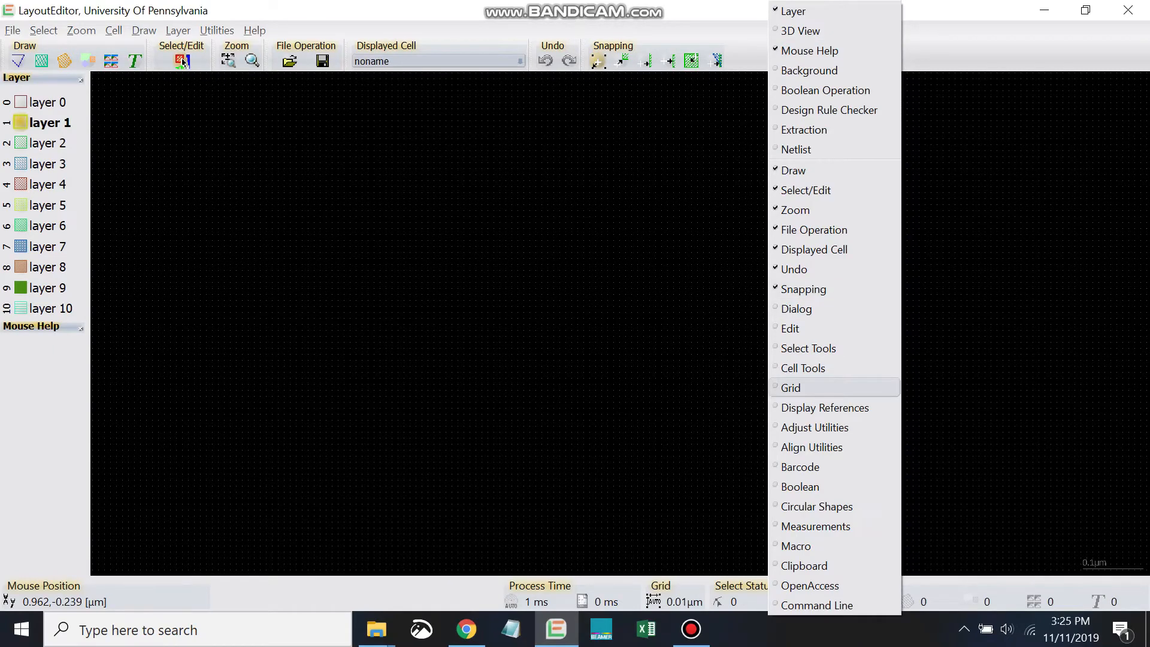
- Enable the Grid toolbar, showing the grid spacing box at 0.01
click(790, 388)
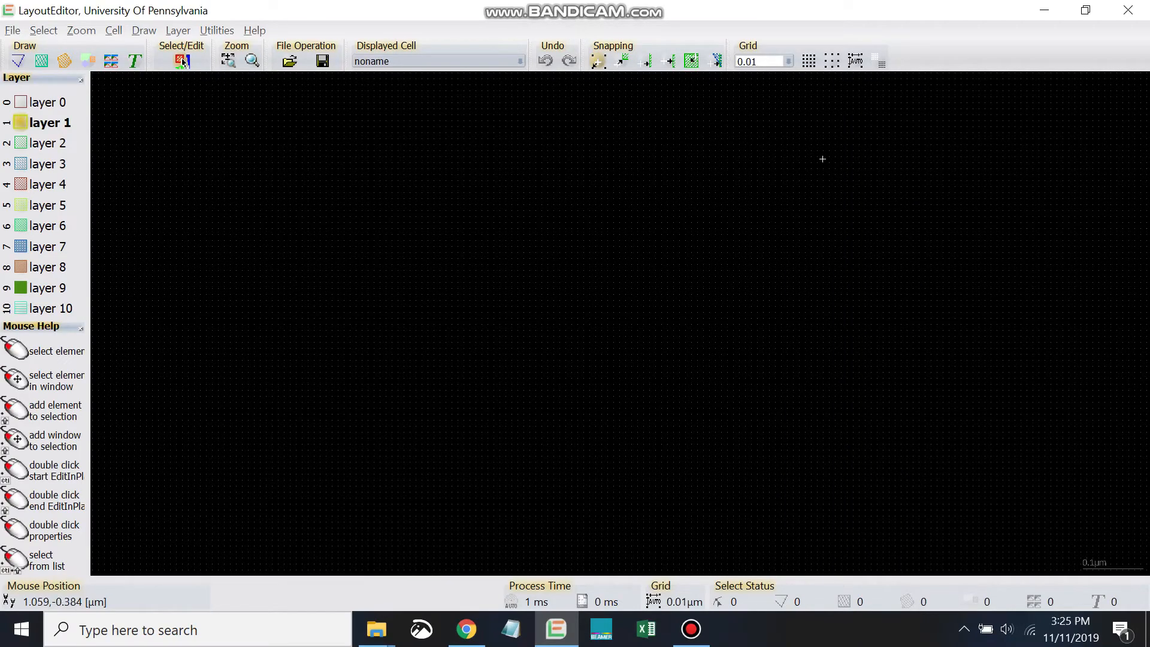
mouse_move(764, 73)
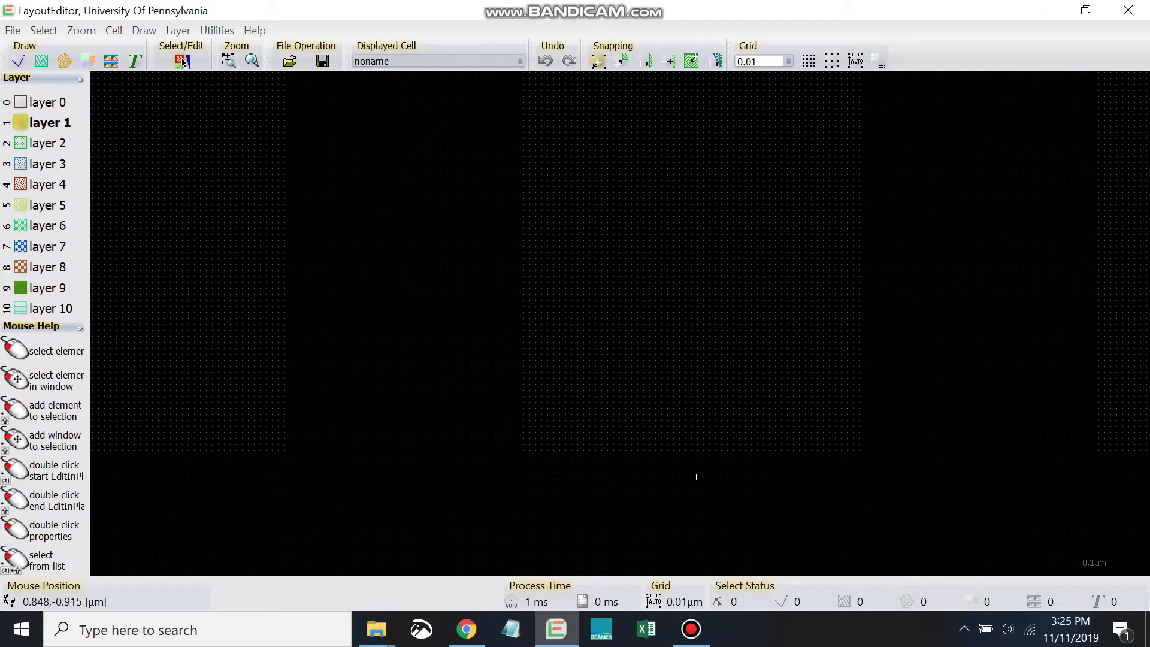
mouse_move(444, 221)
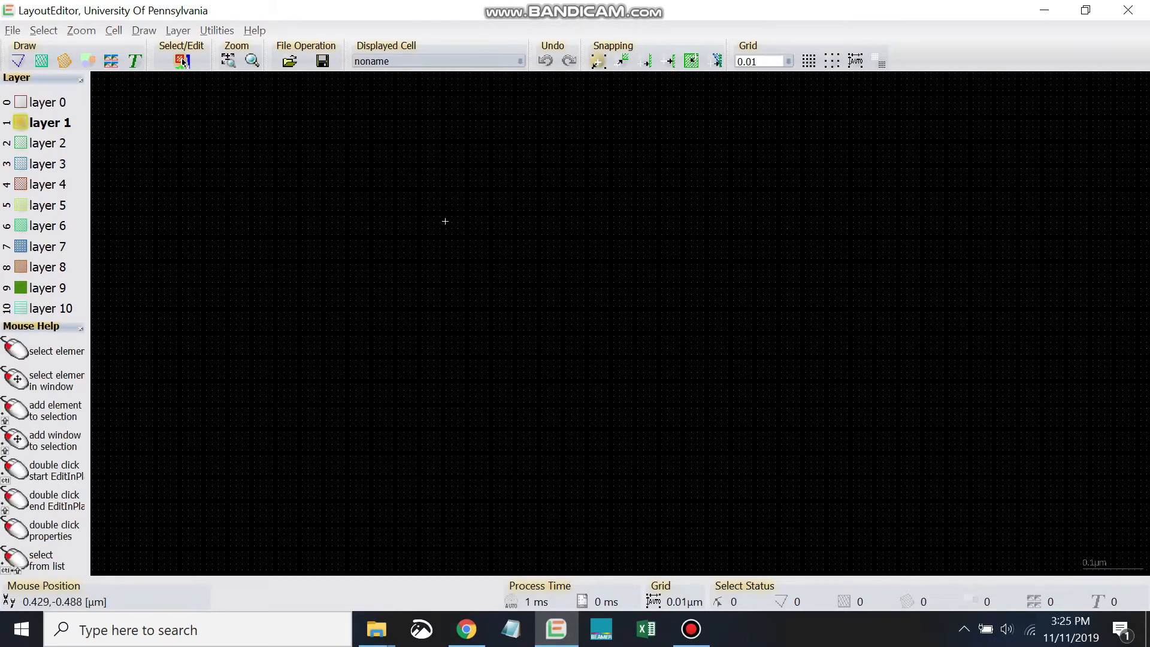
mouse_move(601, 277)
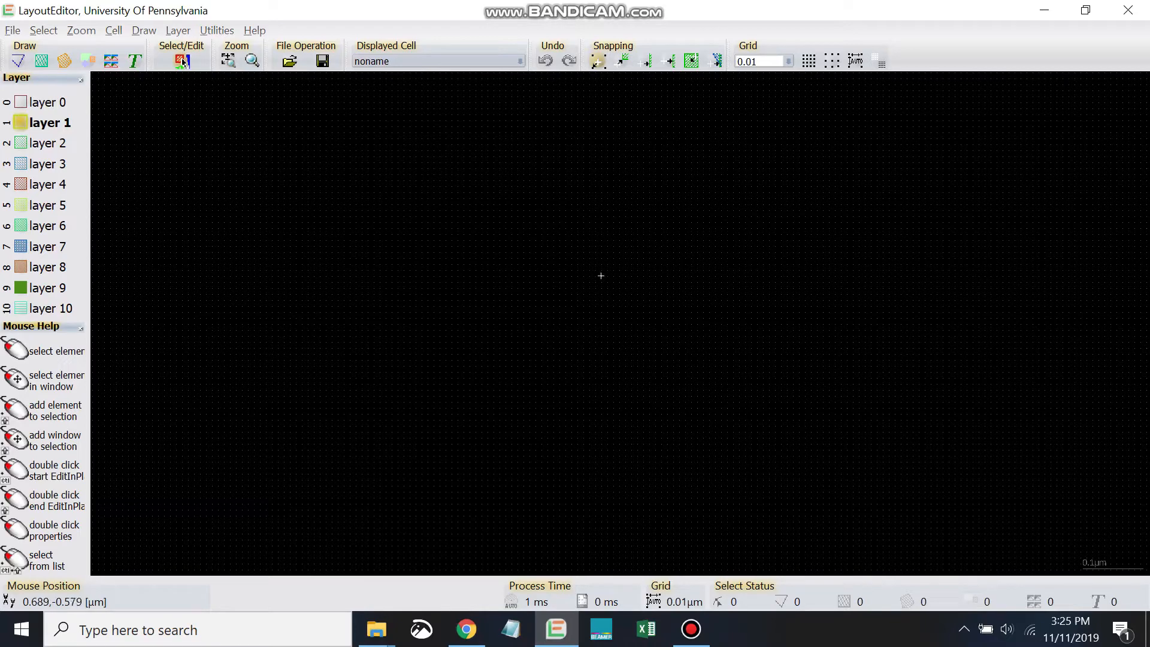
mouse_move(672, 290)
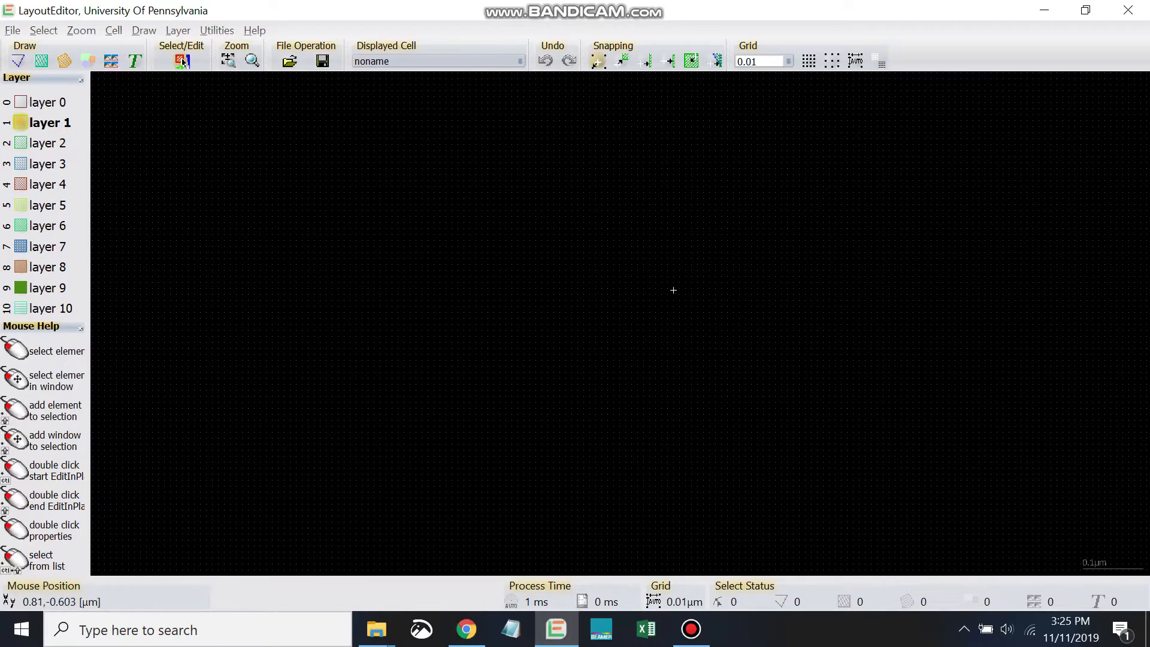
mouse_move(777, 437)
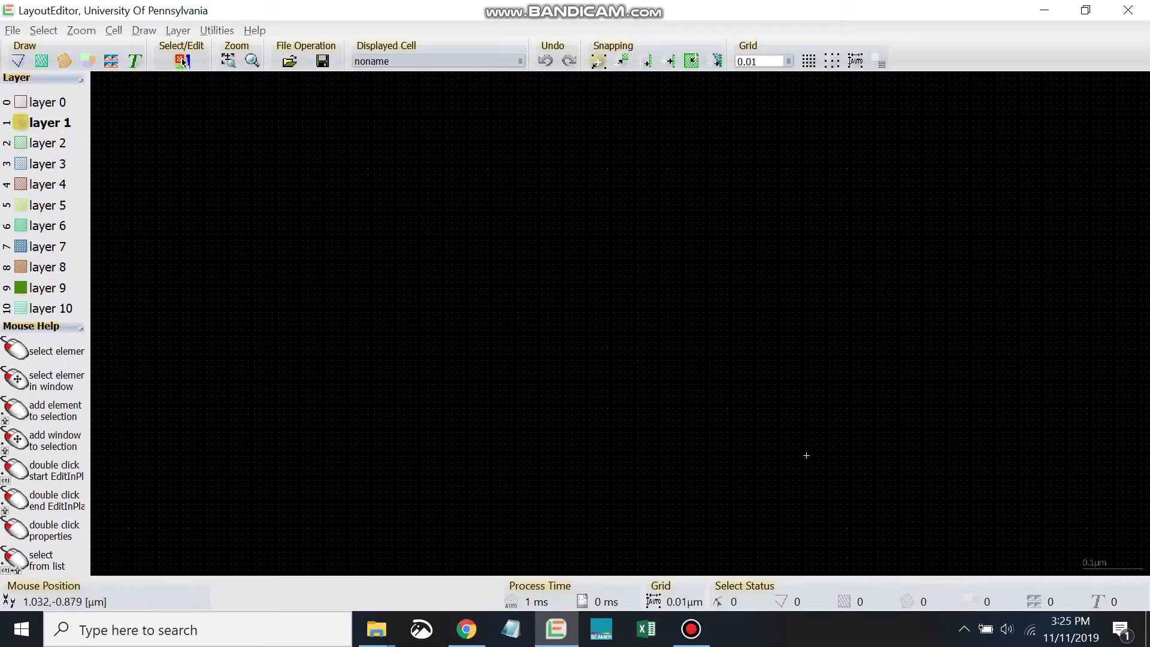
mouse_move(819, 457)
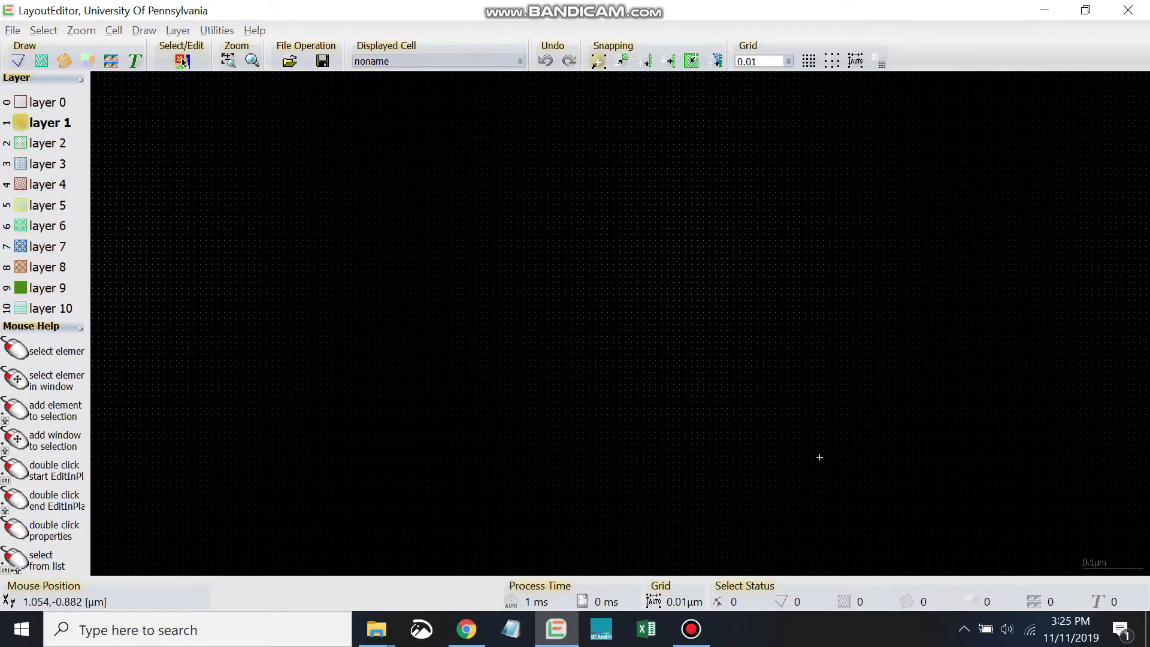
mouse_move(703, 439)
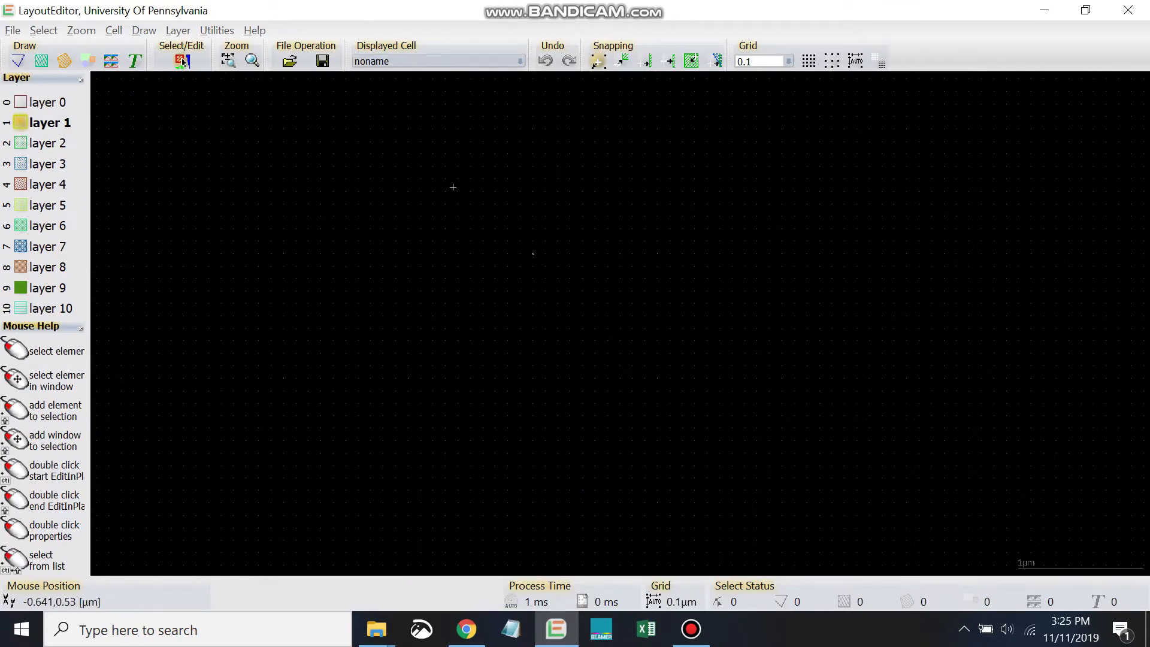
mouse_move(603, 362)
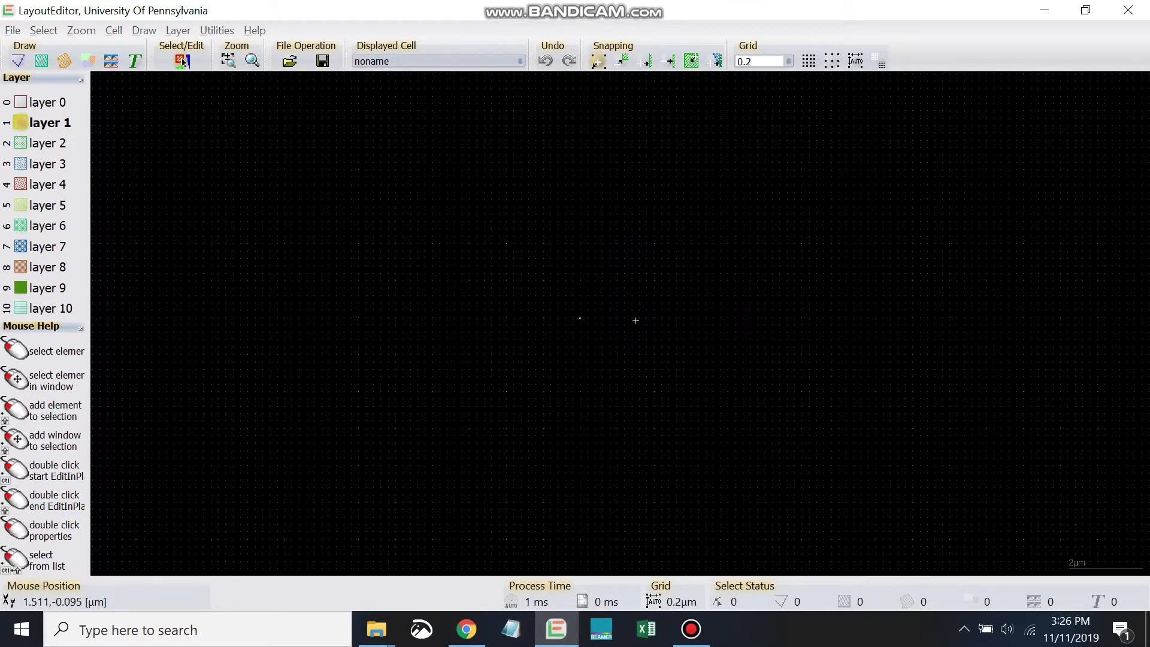
mouse_move(555, 293)
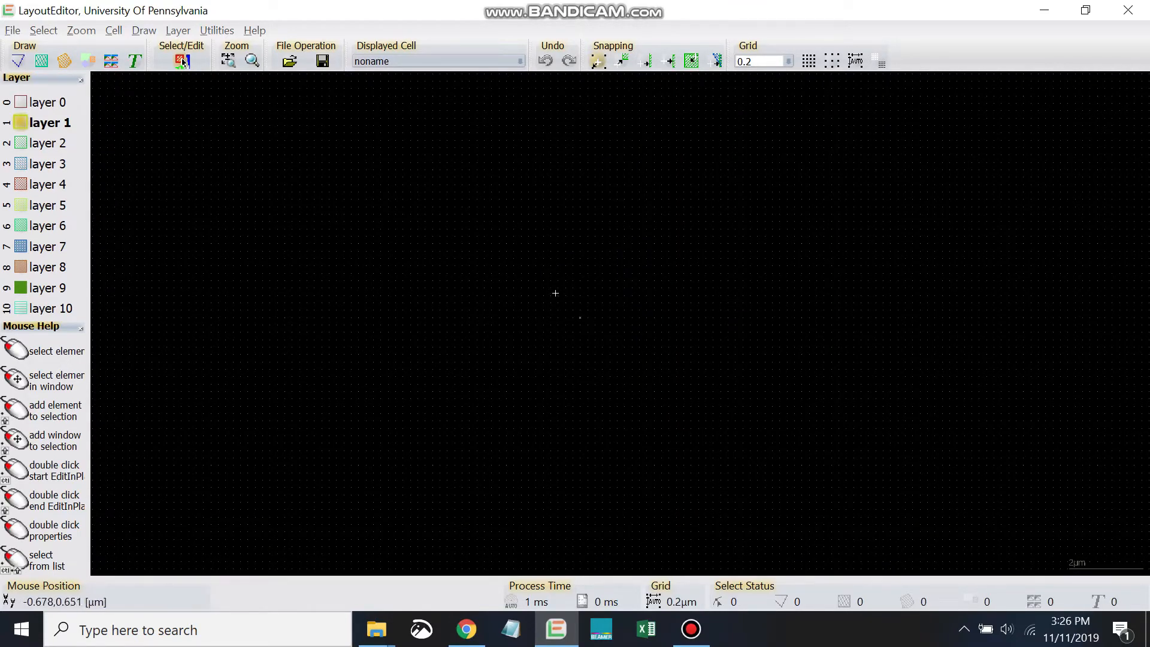
mouse_move(582, 286)
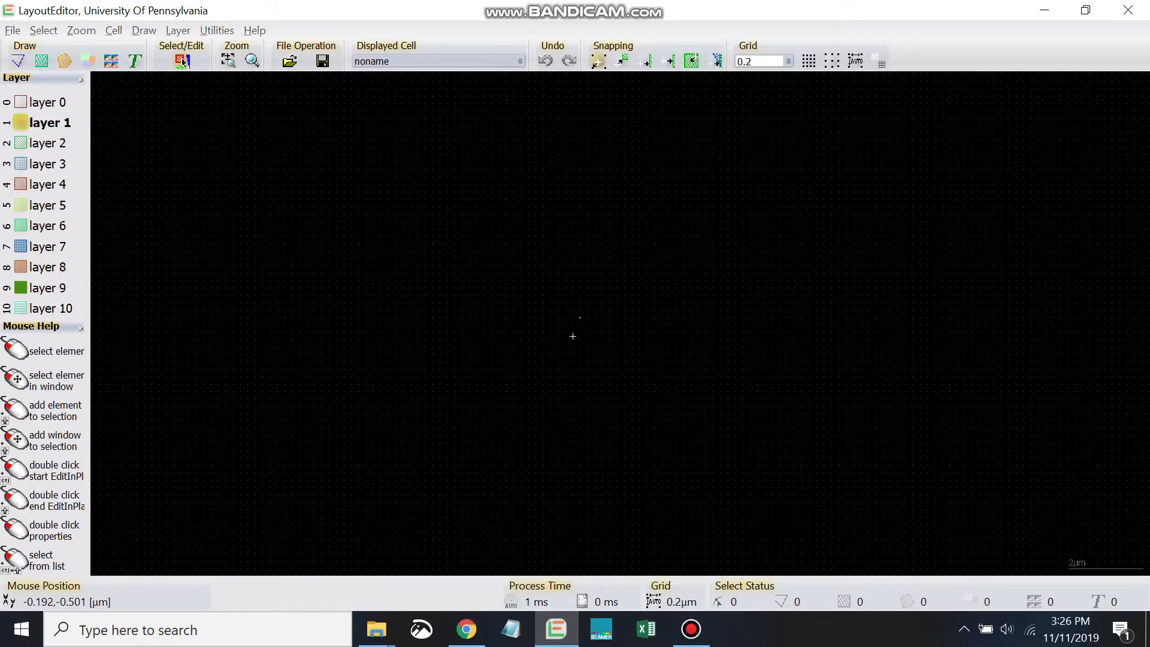
mouse_move(589, 333)
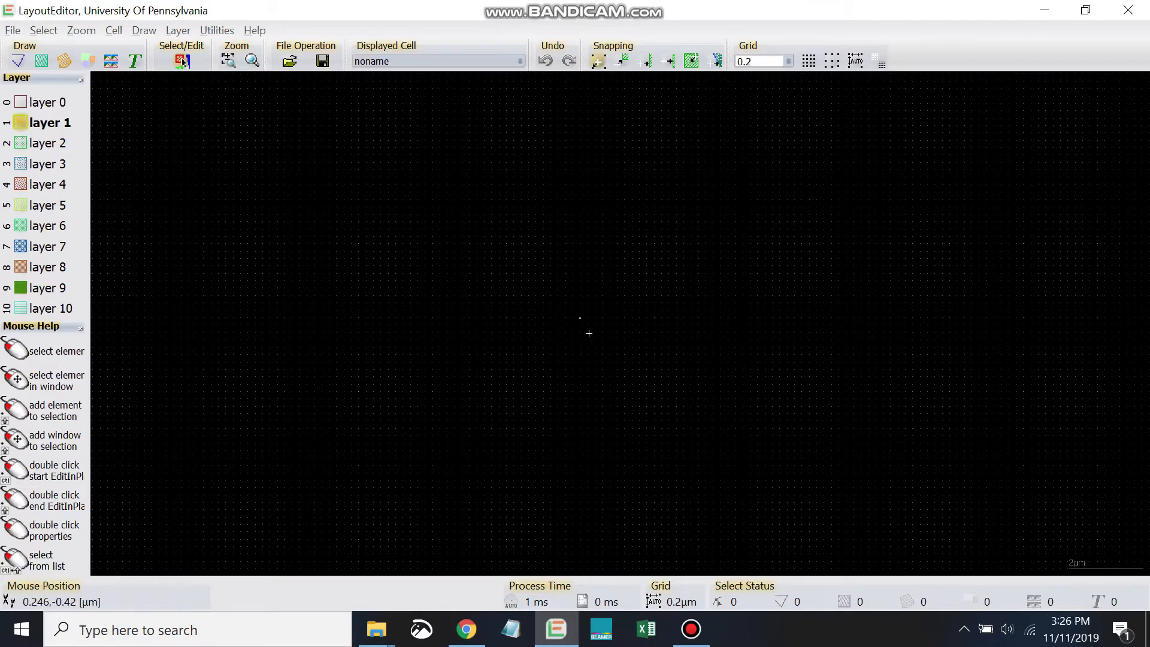
mouse_move(578, 317)
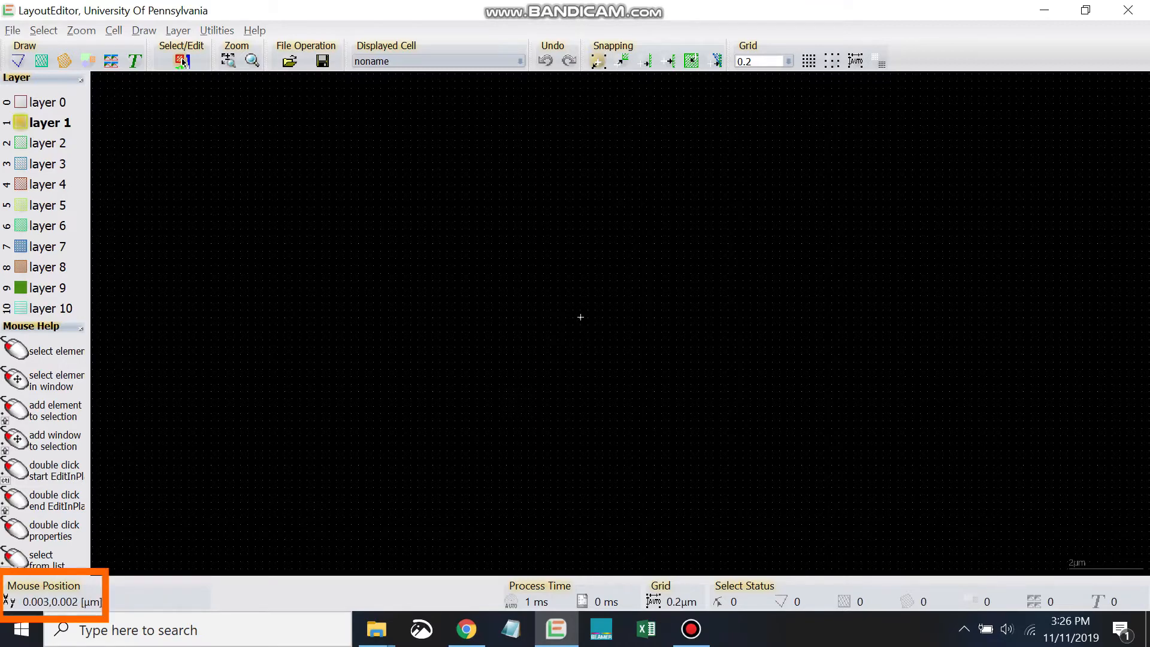
mouse_move(582, 319)
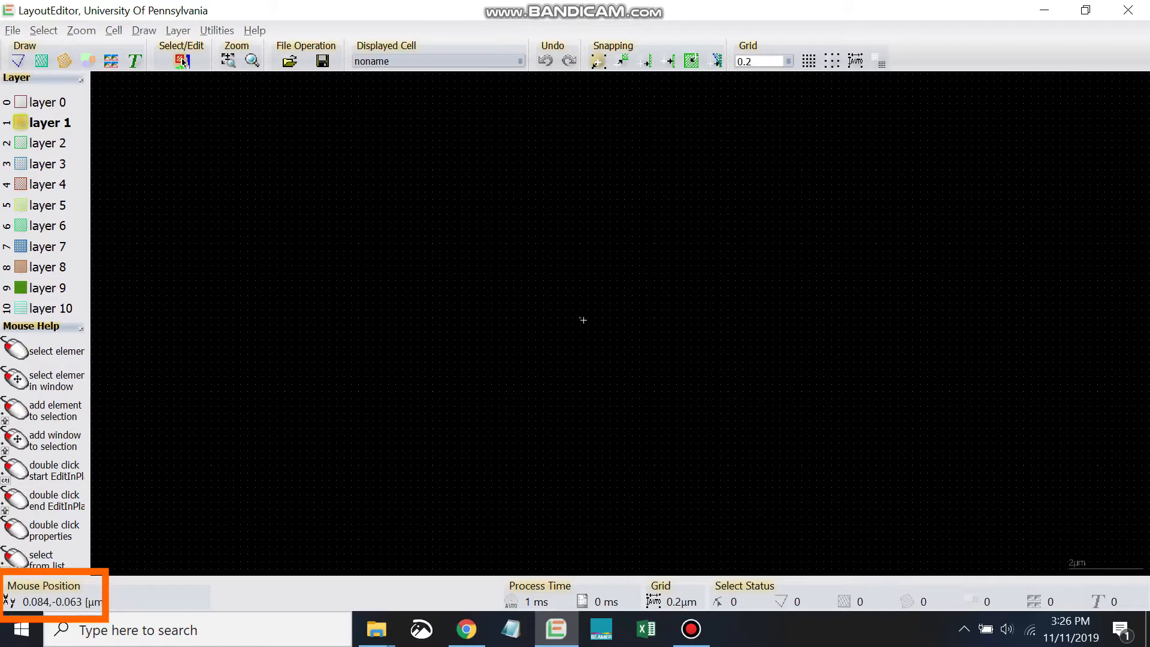
mouse_move(580, 317)
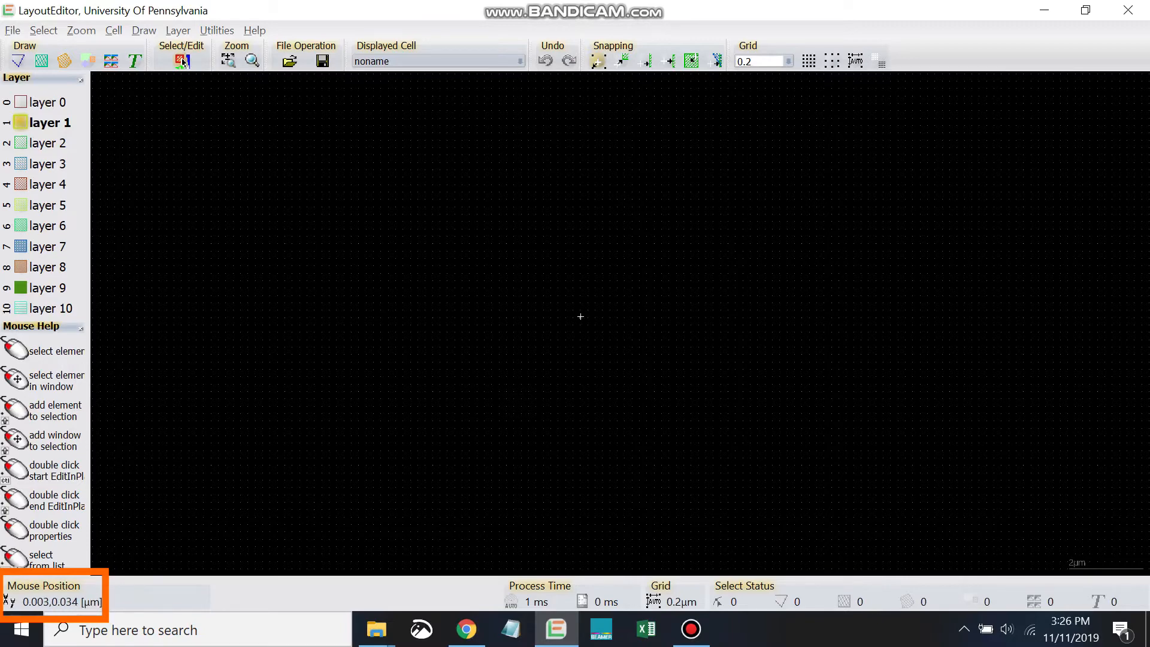
mouse_move(586, 344)
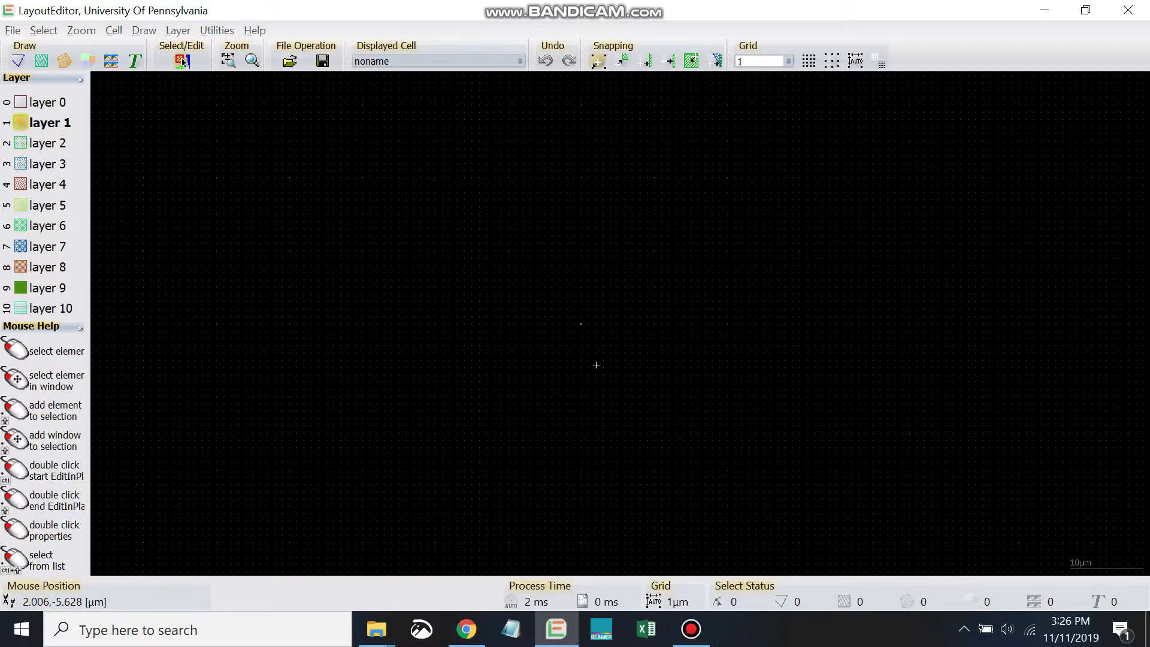
mouse_move(581, 327)
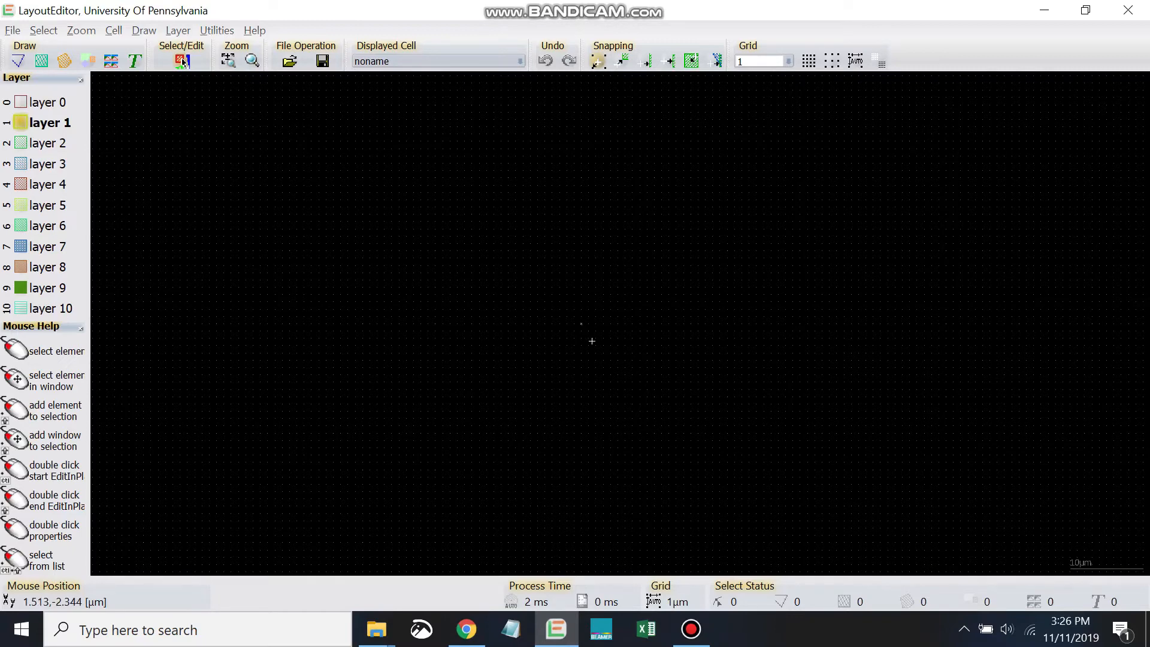
mouse_move(583, 315)
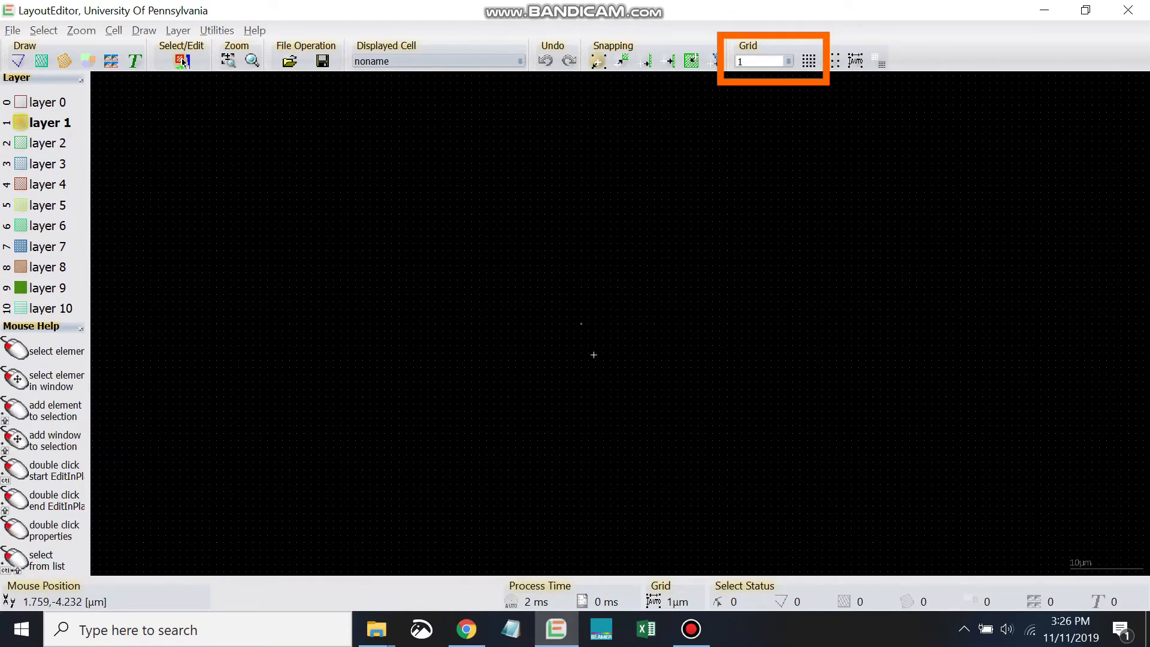
text(20)
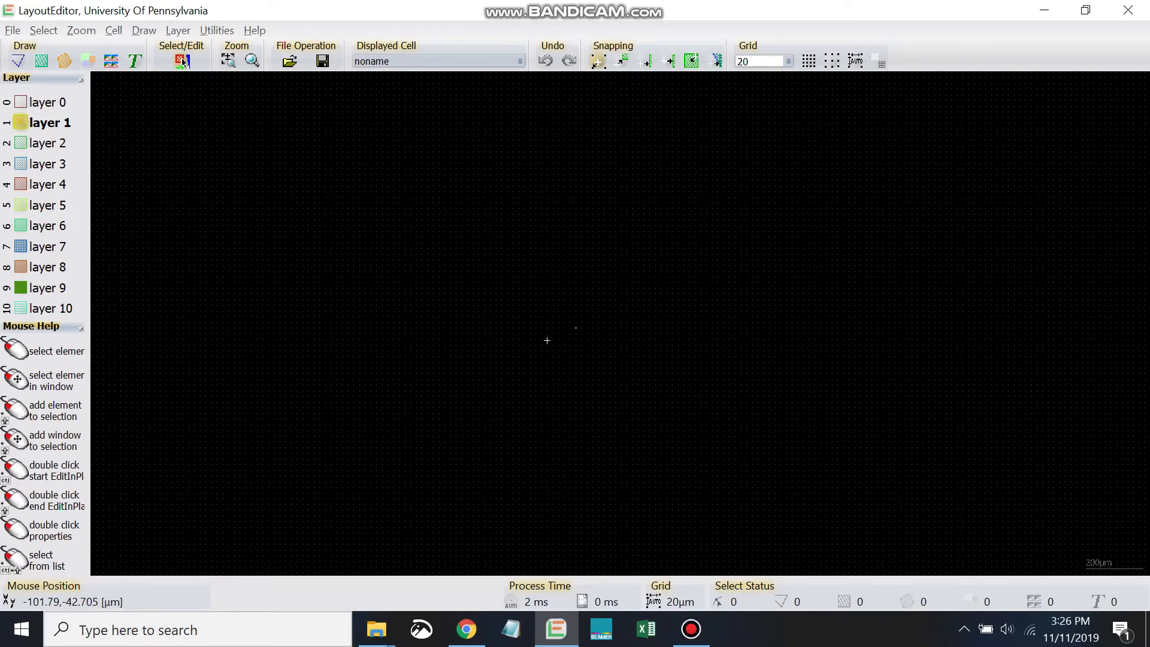
mouse_move(573, 330)
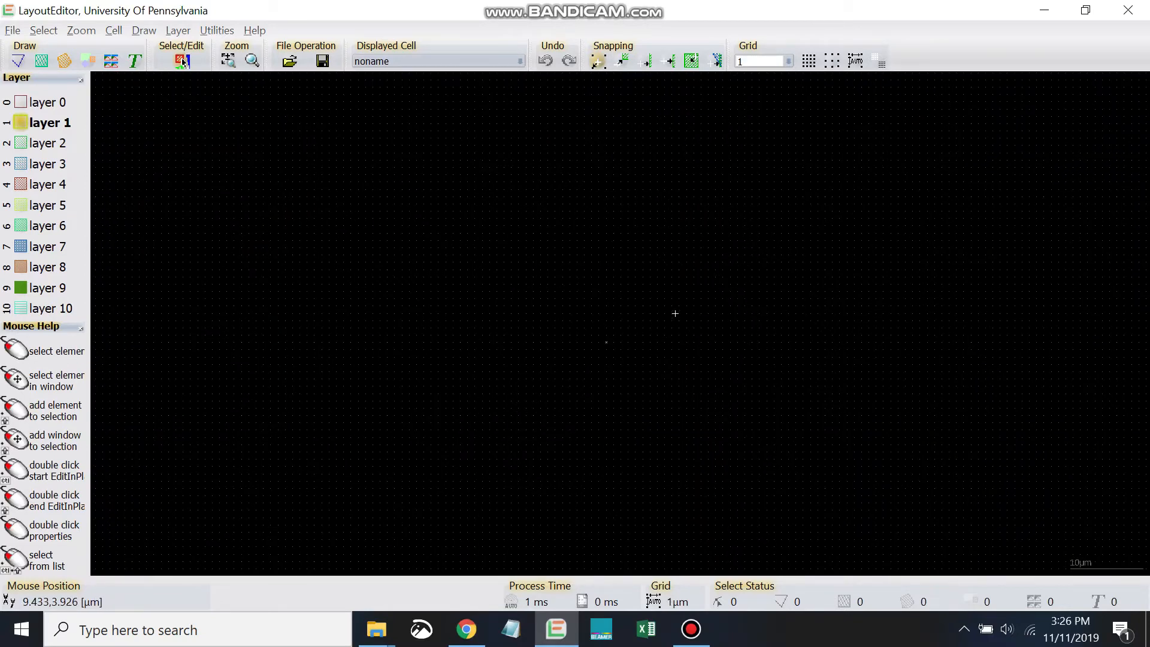
mouse_move(612, 309)
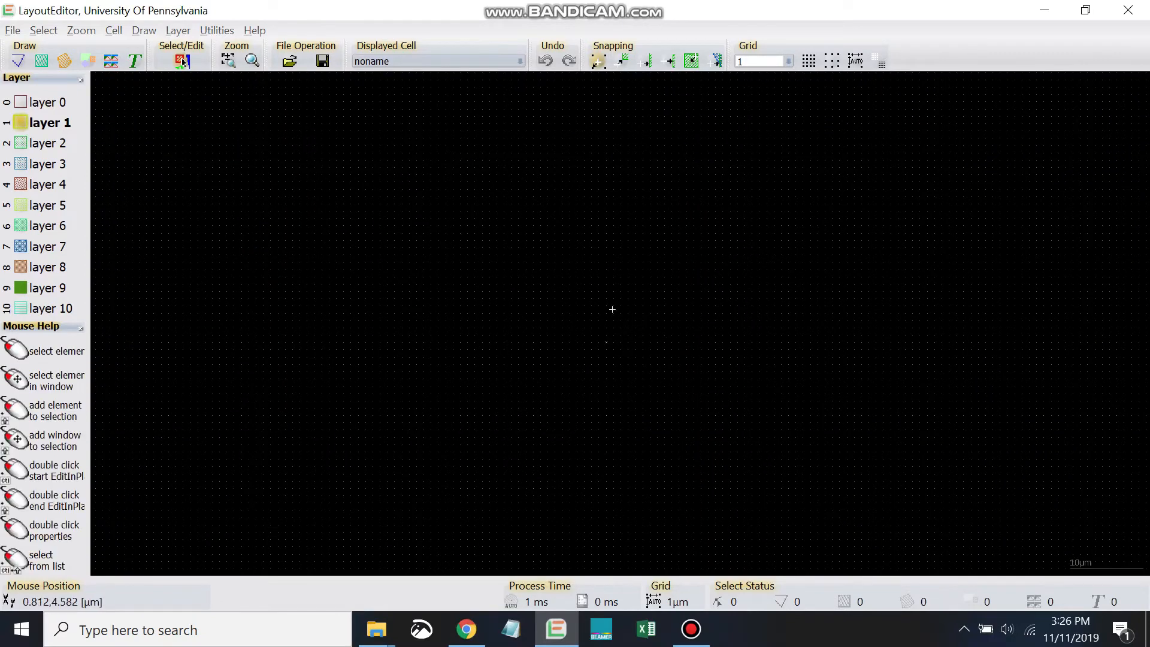
mouse_move(738, 242)
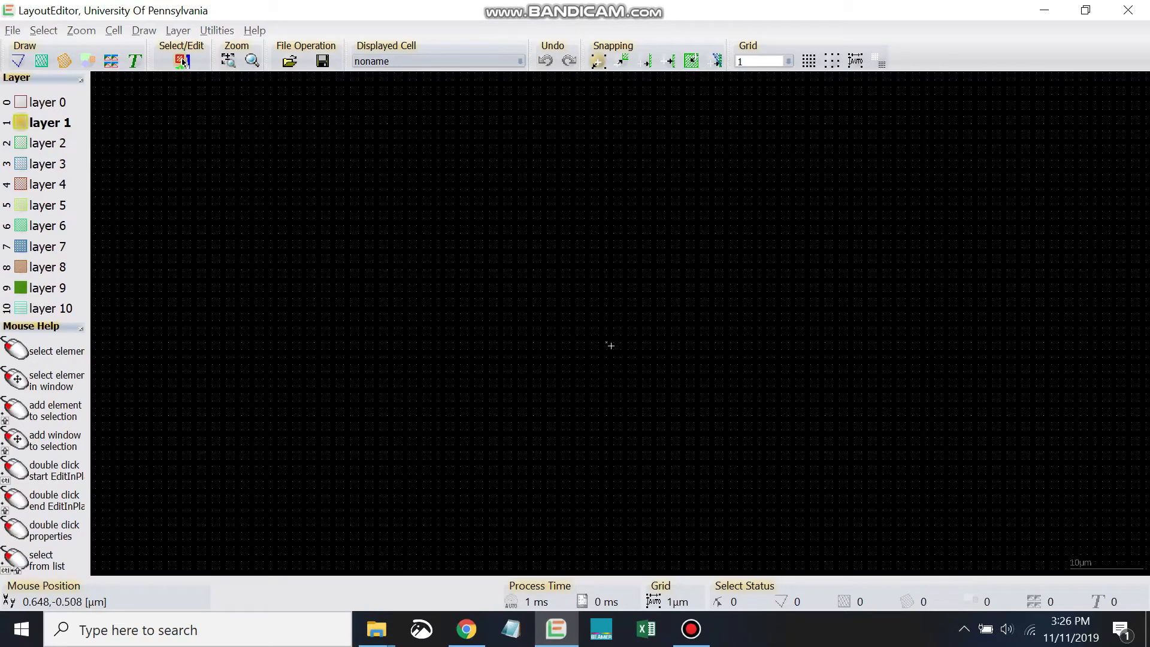
mouse_move(719, 115)
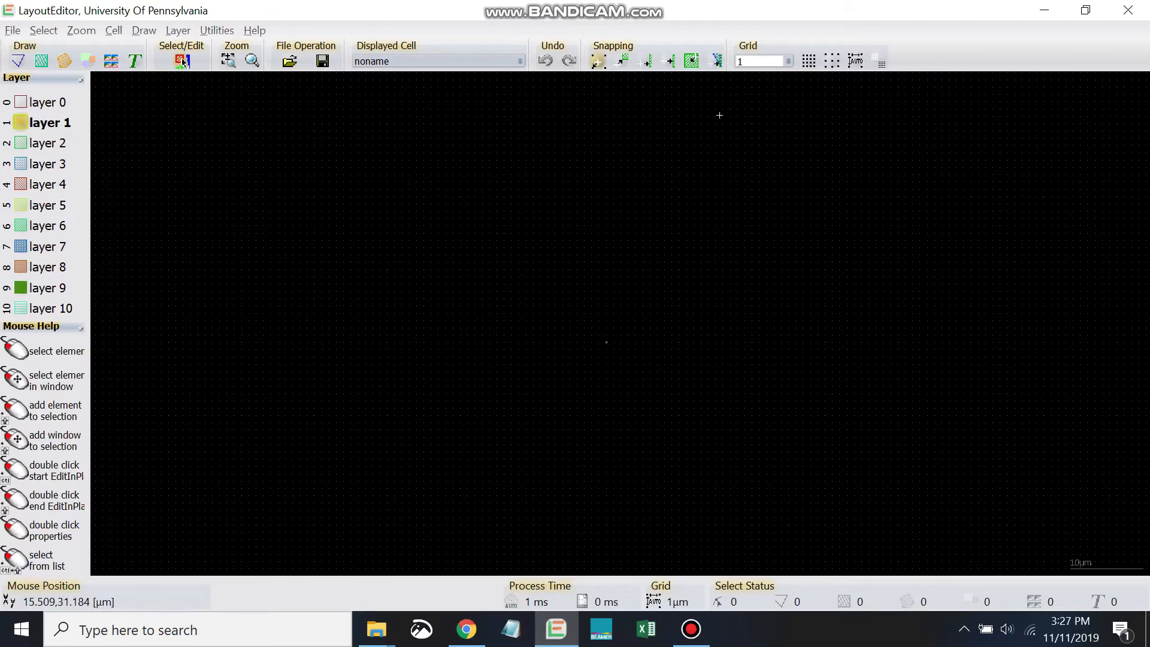
mouse_move(682, 259)
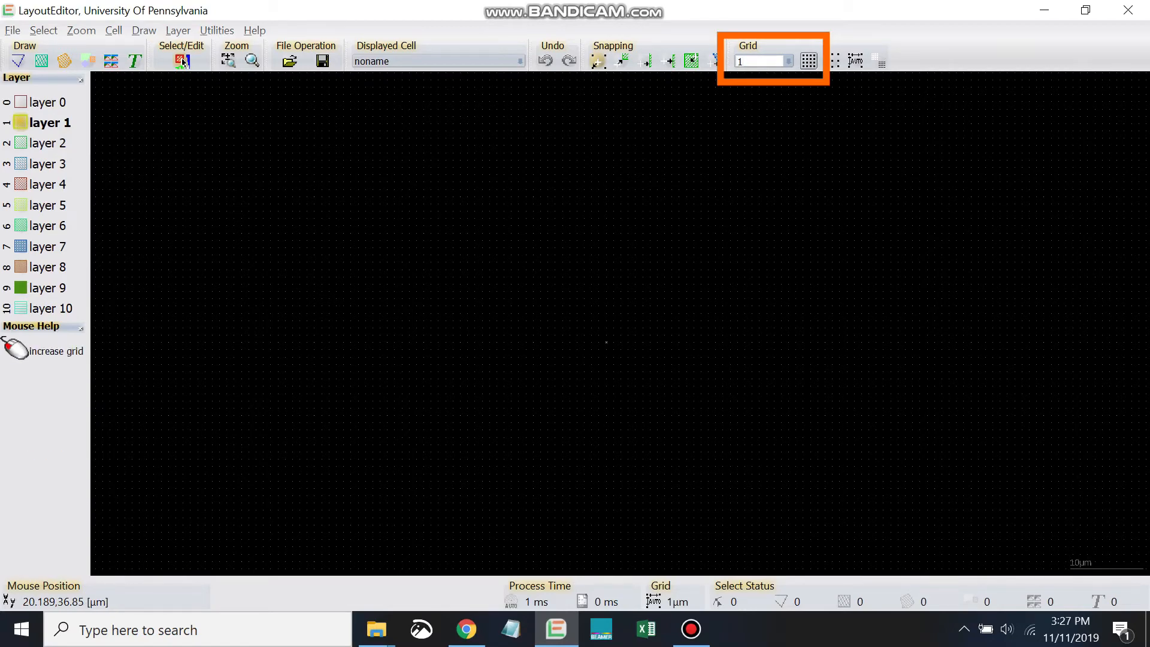
- Replace the grid spacing value with 1 so the grid reads 1 µm
key(backspace)
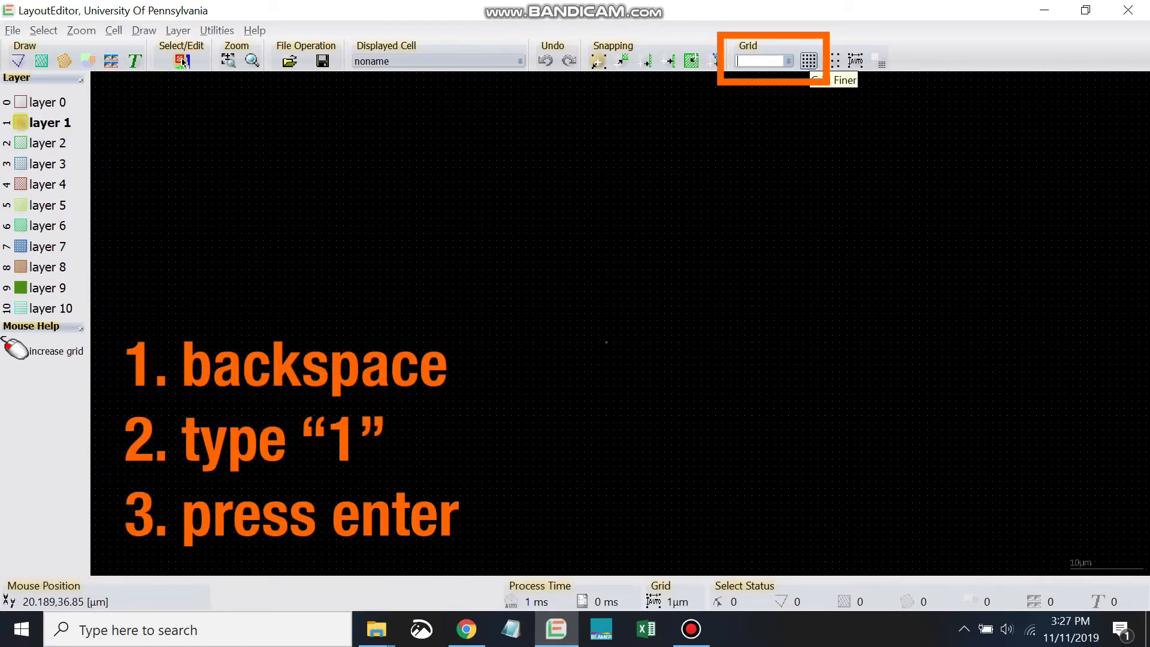
text(1)
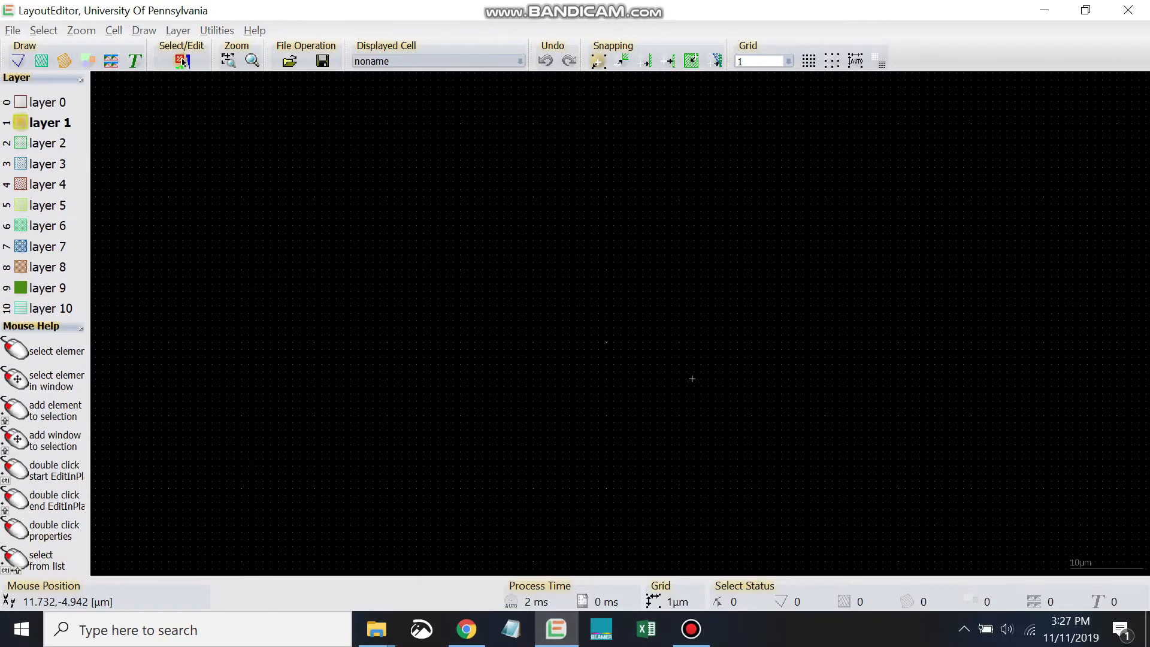
mouse_move(571, 319)
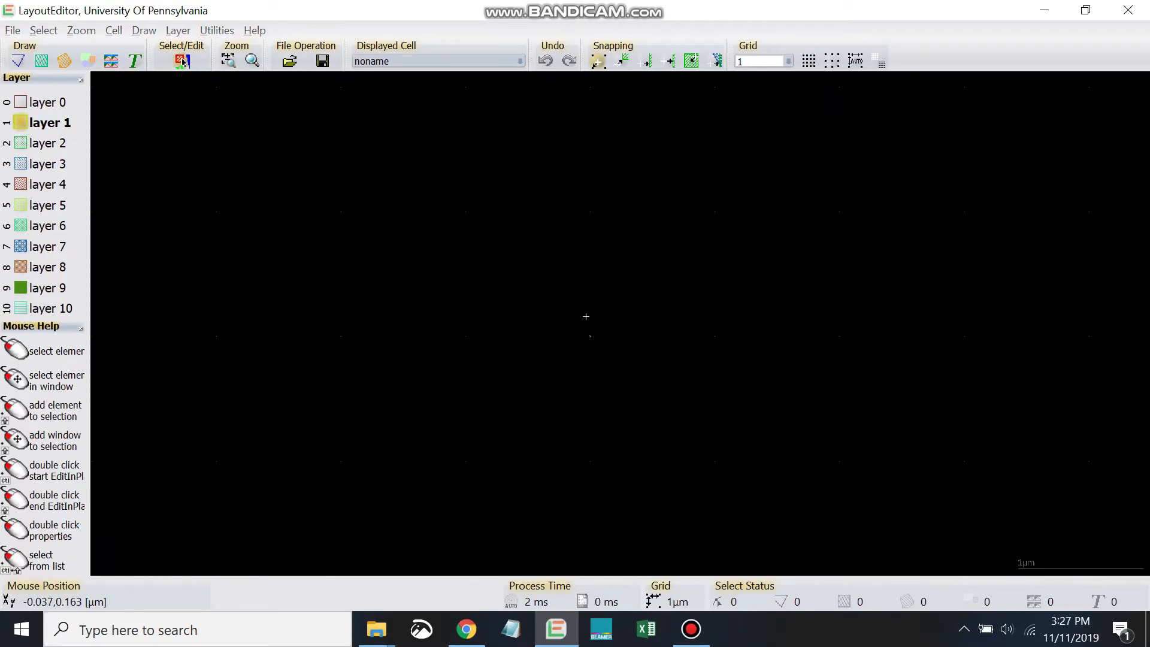
mouse_move(588, 316)
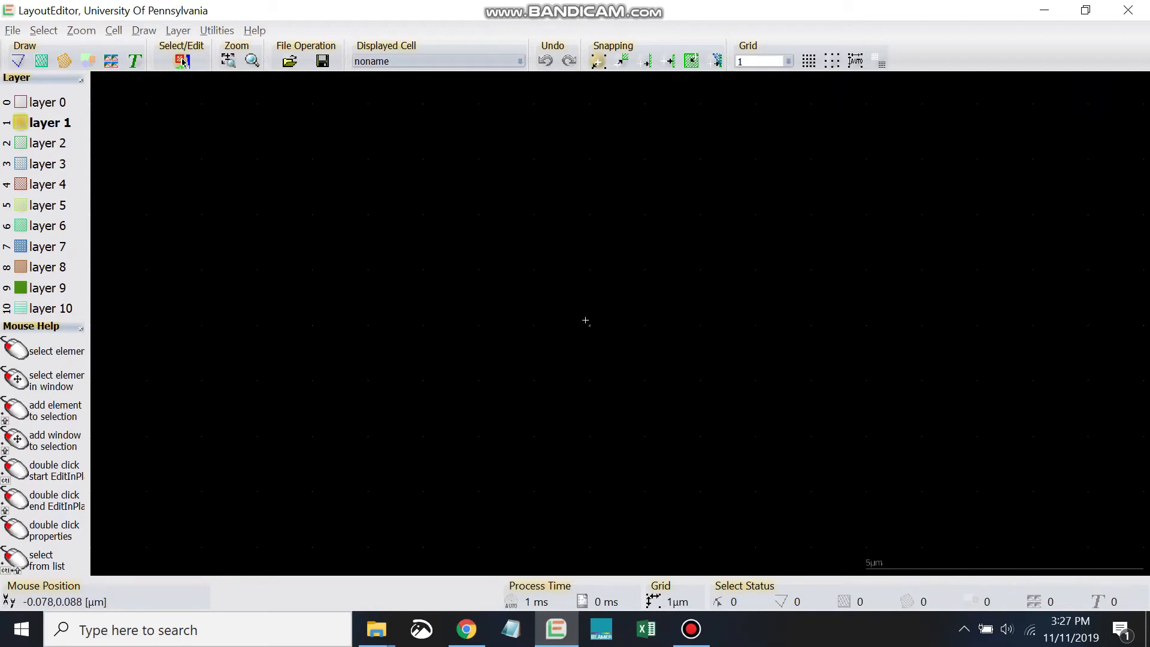
mouse_move(588, 325)
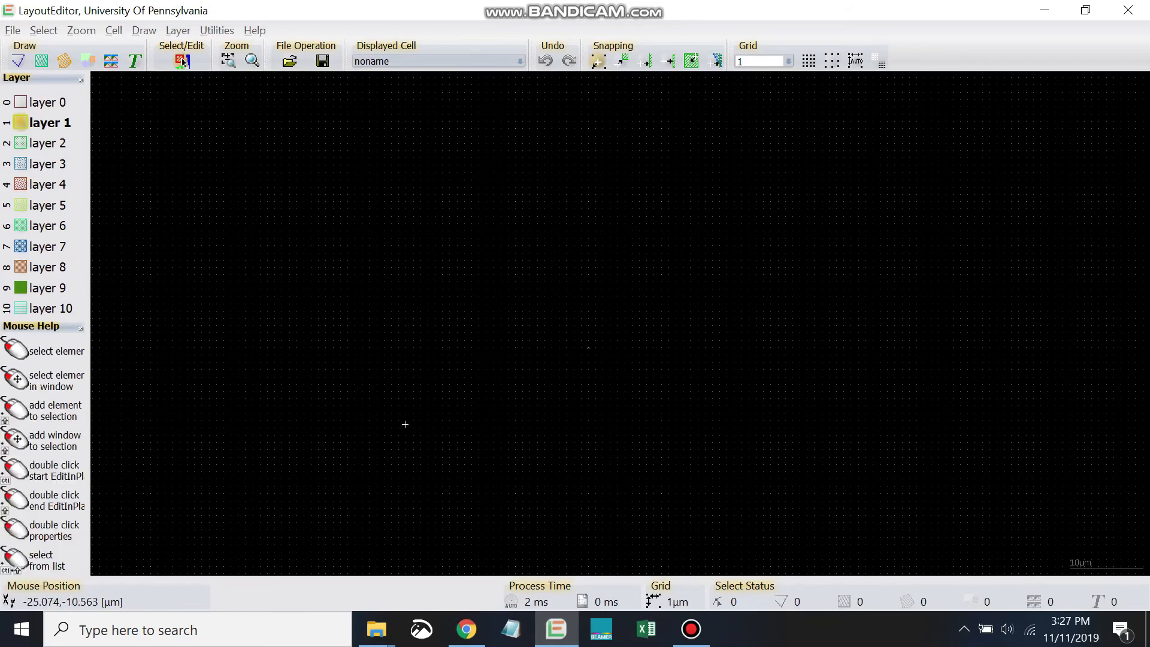
mouse_move(929, 120)
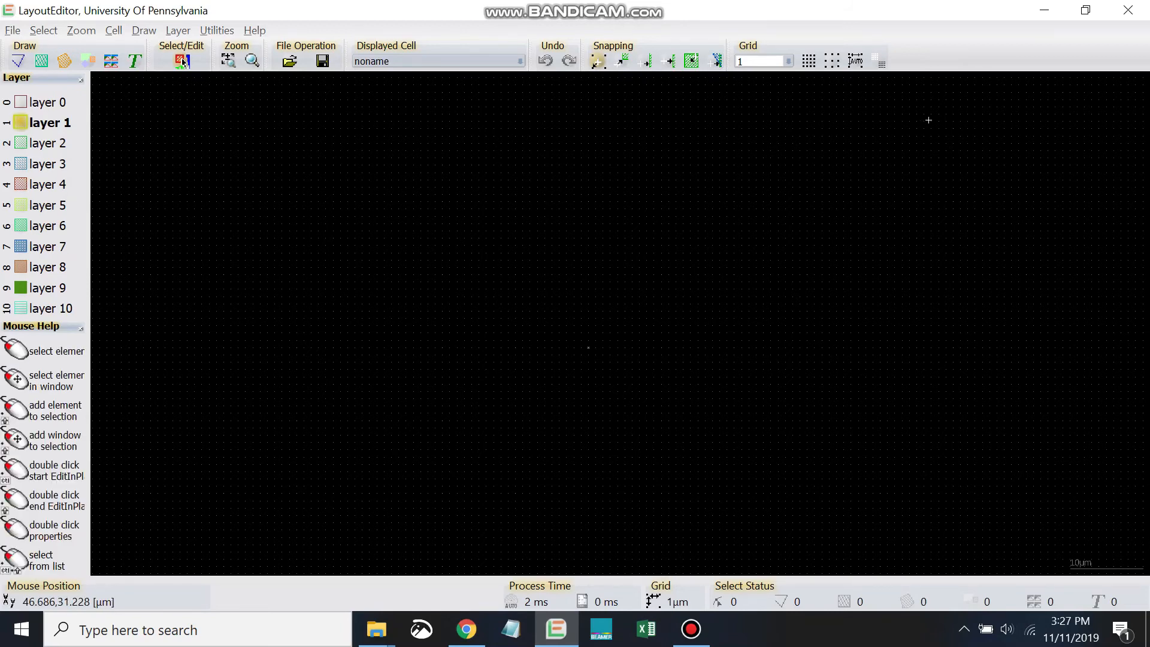
mouse_move(855, 60)
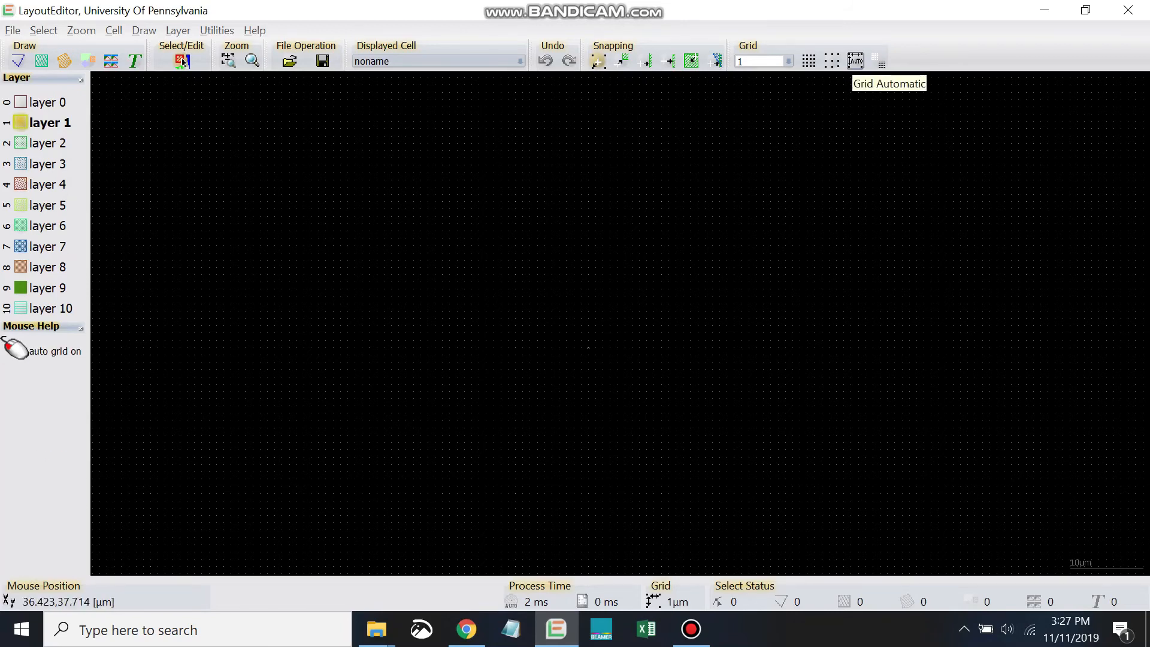